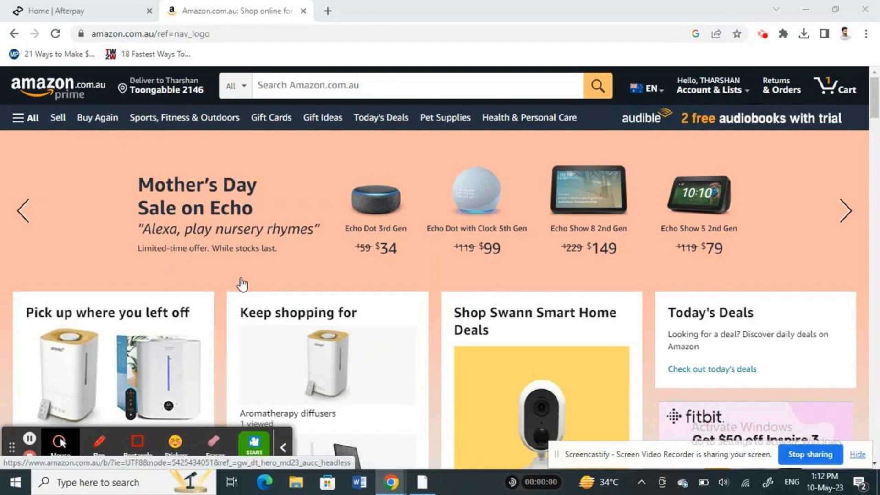
Go from Your Account to Content and devices under Digital content and devices.
{"action": "left_click", "coordinate": [710, 85]}
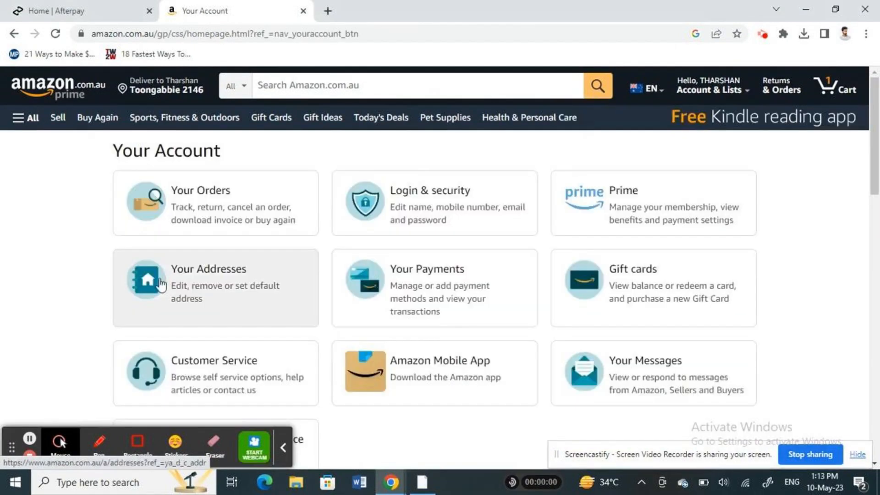
{"action": "scroll", "scroll_direction": "down", "scroll_amount": 3}
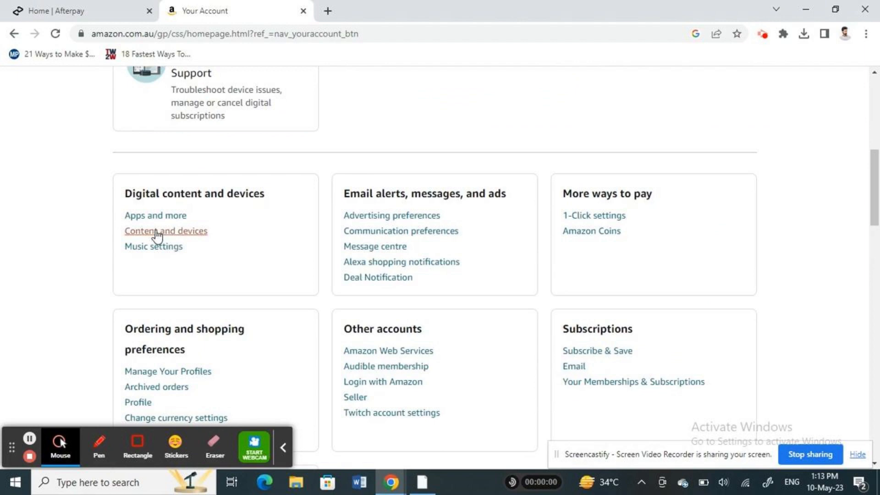
{"action": "left_click", "coordinate": [165, 231]}
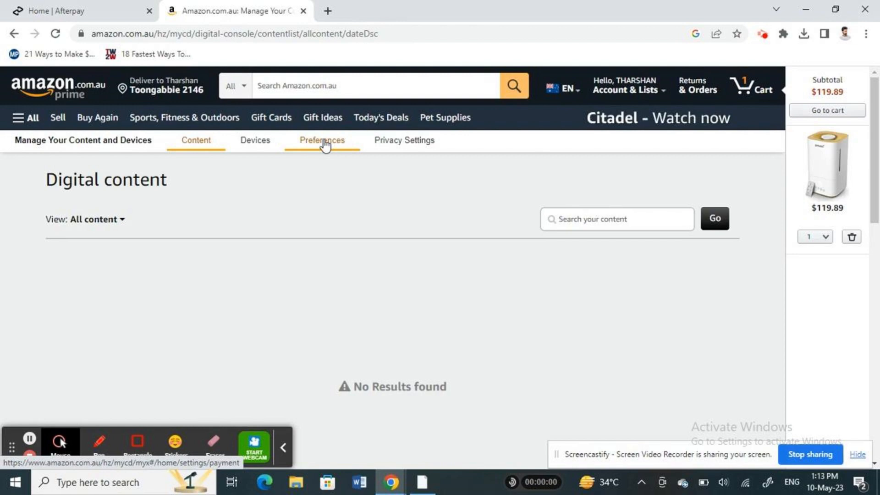
On the Preferences tab, start changing Country/Region Settings away from Australia.
{"action": "left_click", "coordinate": [322, 140]}
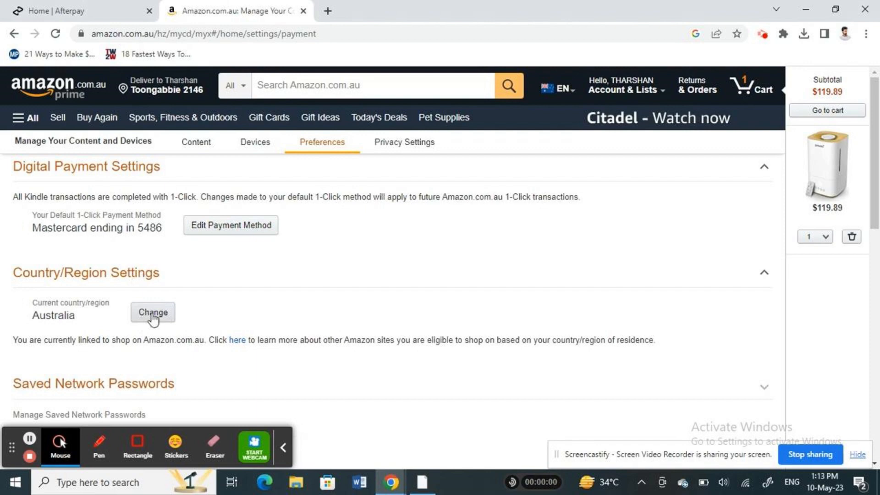
{"action": "left_click", "coordinate": [152, 312]}
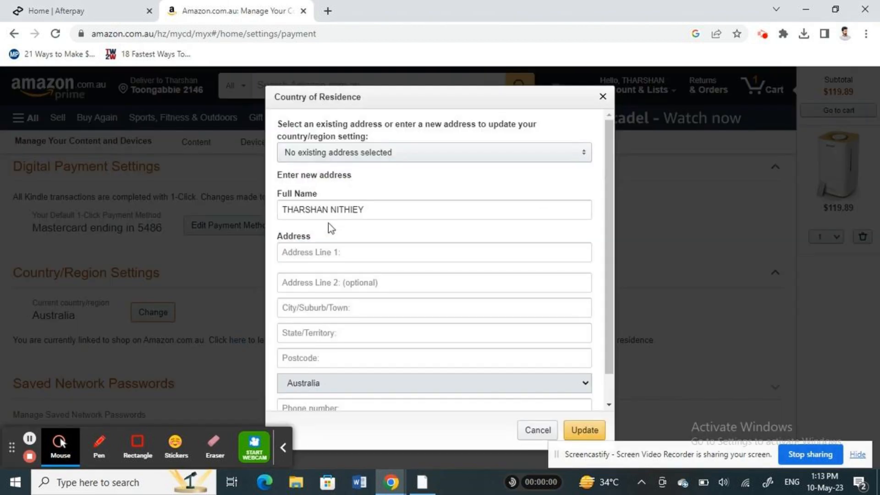